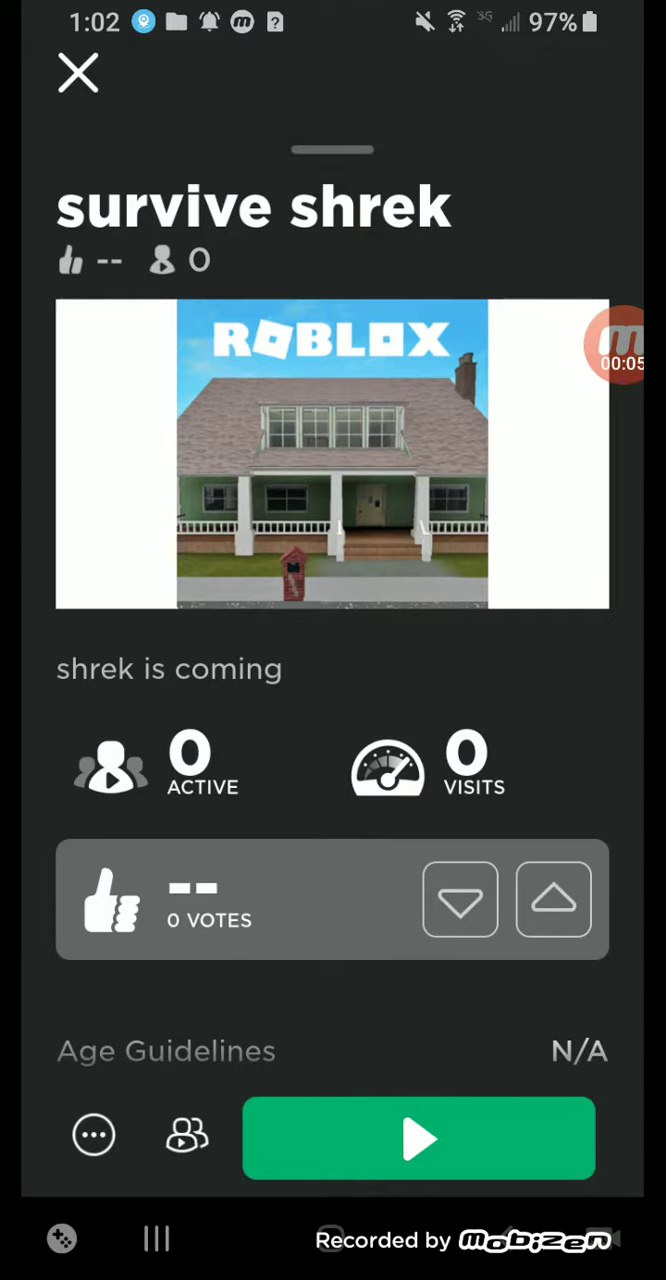
Show robloxguy2o2's player card from the survive shrek developer name.
click(76, 76)
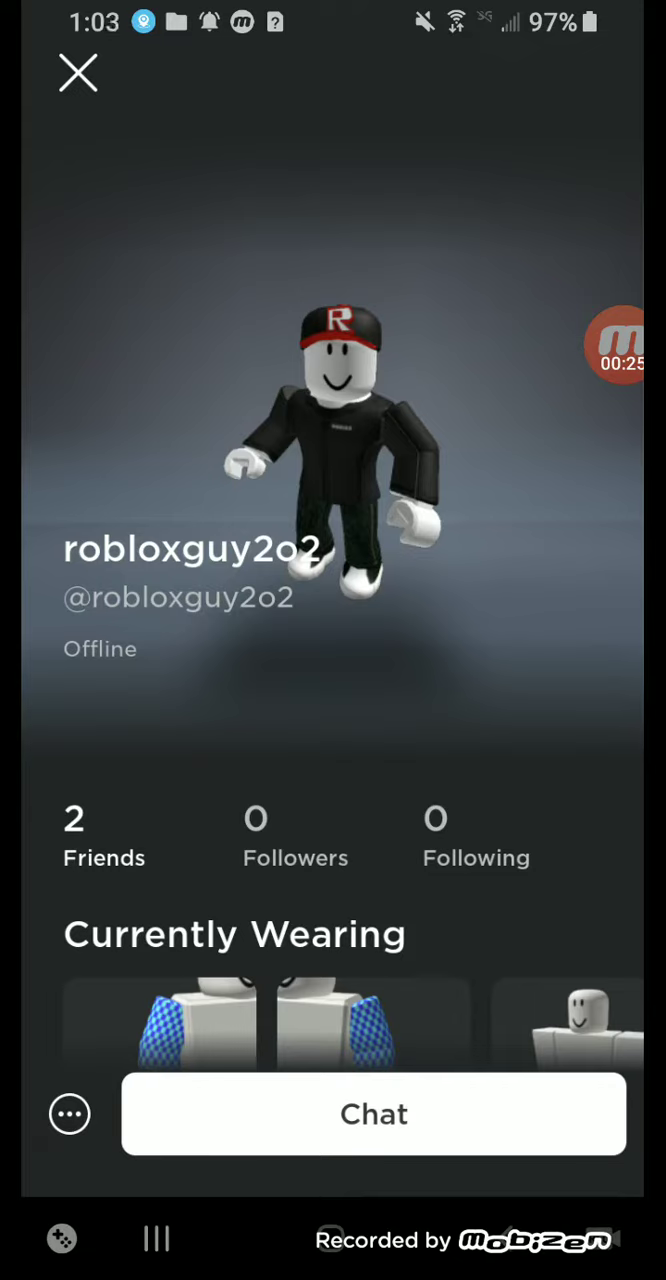
scroll(down, 3)
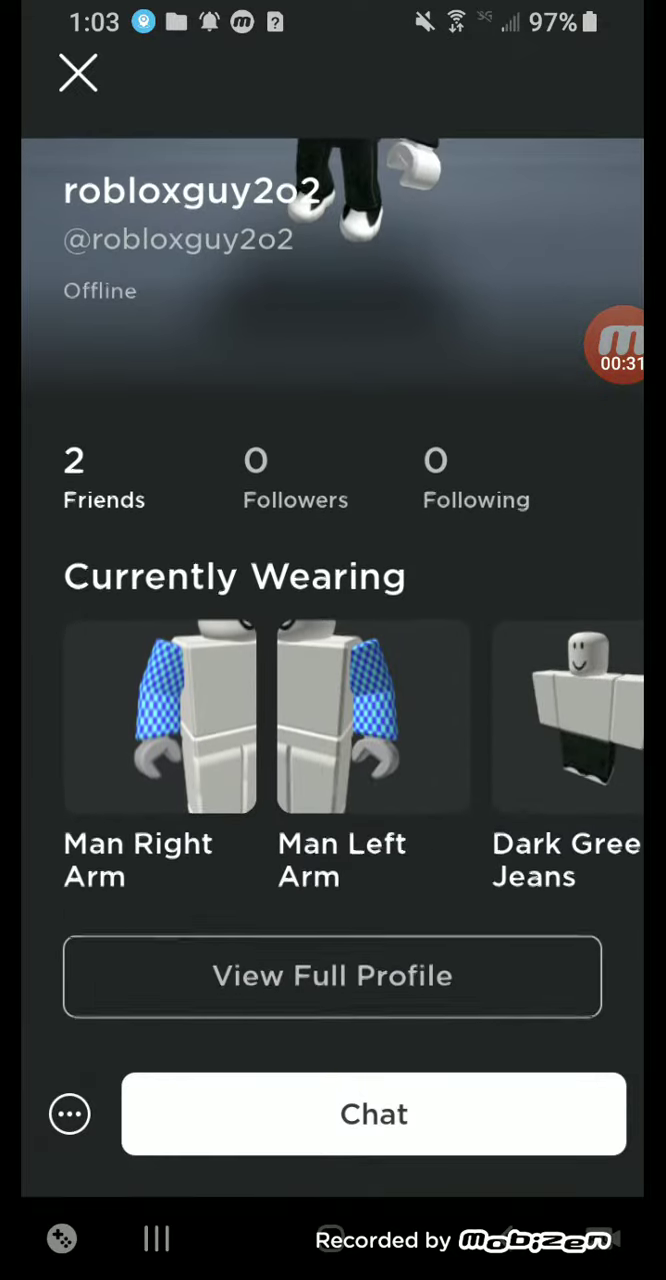
click(332, 976)
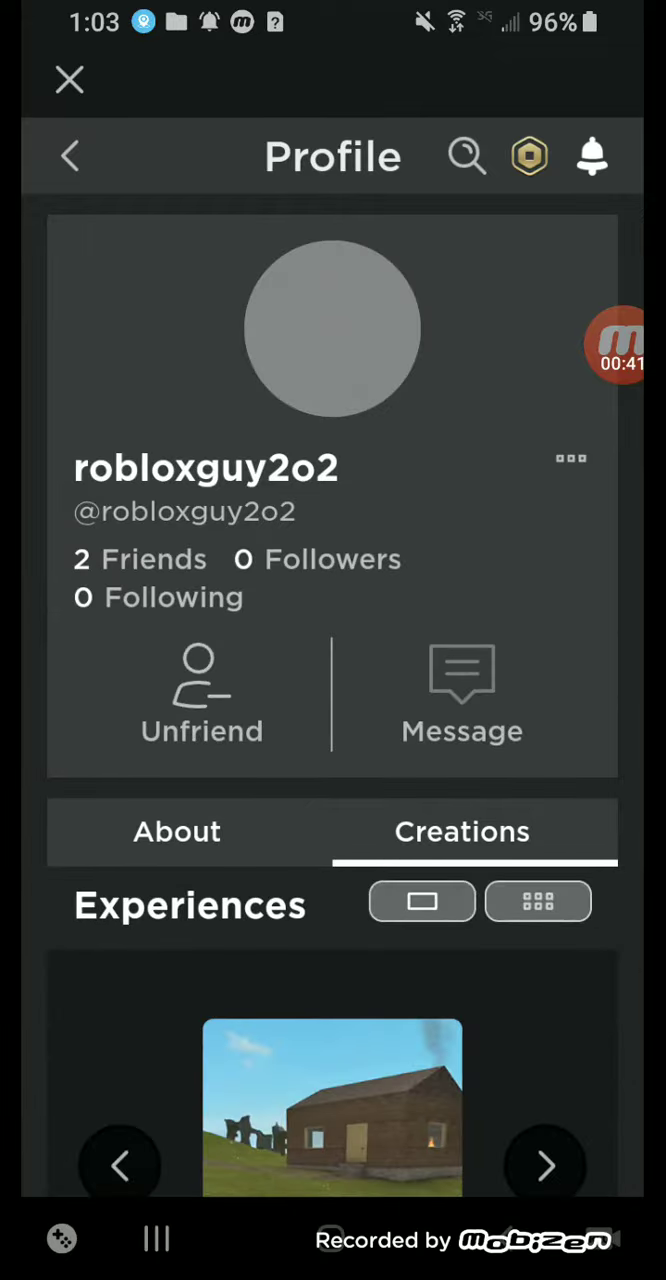
Scroll the profile down to the Experiences list containing survive shrek.
scroll(down, 3)
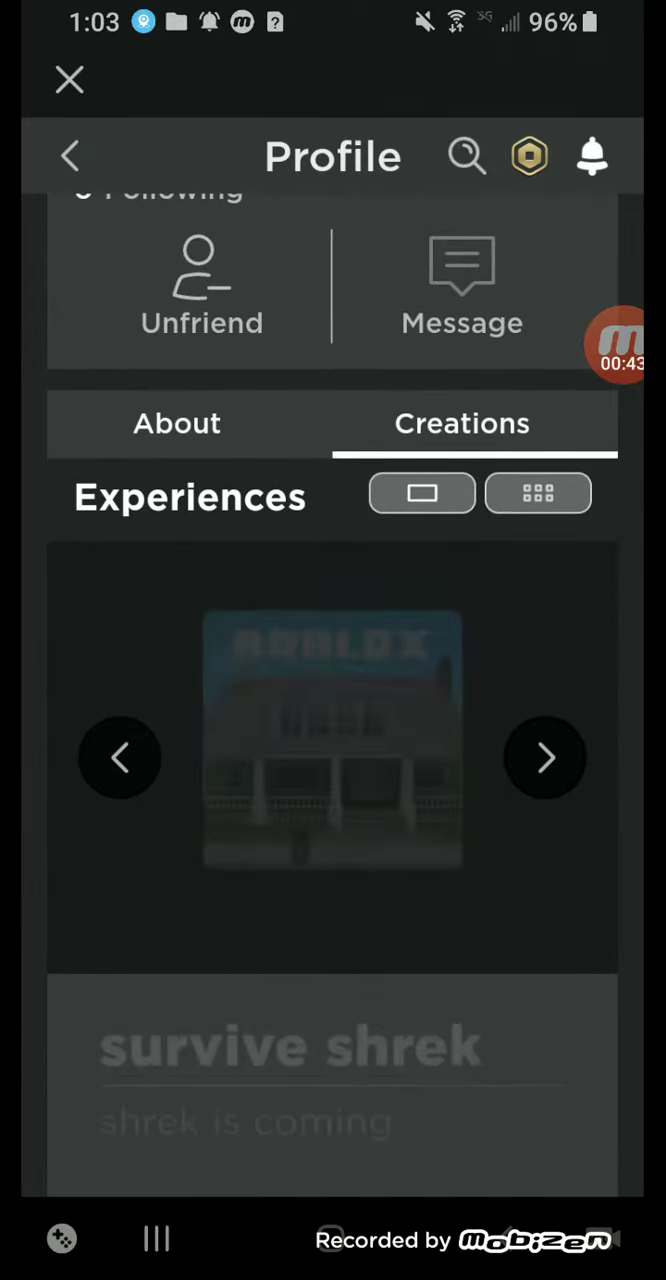
scroll(down, 3)
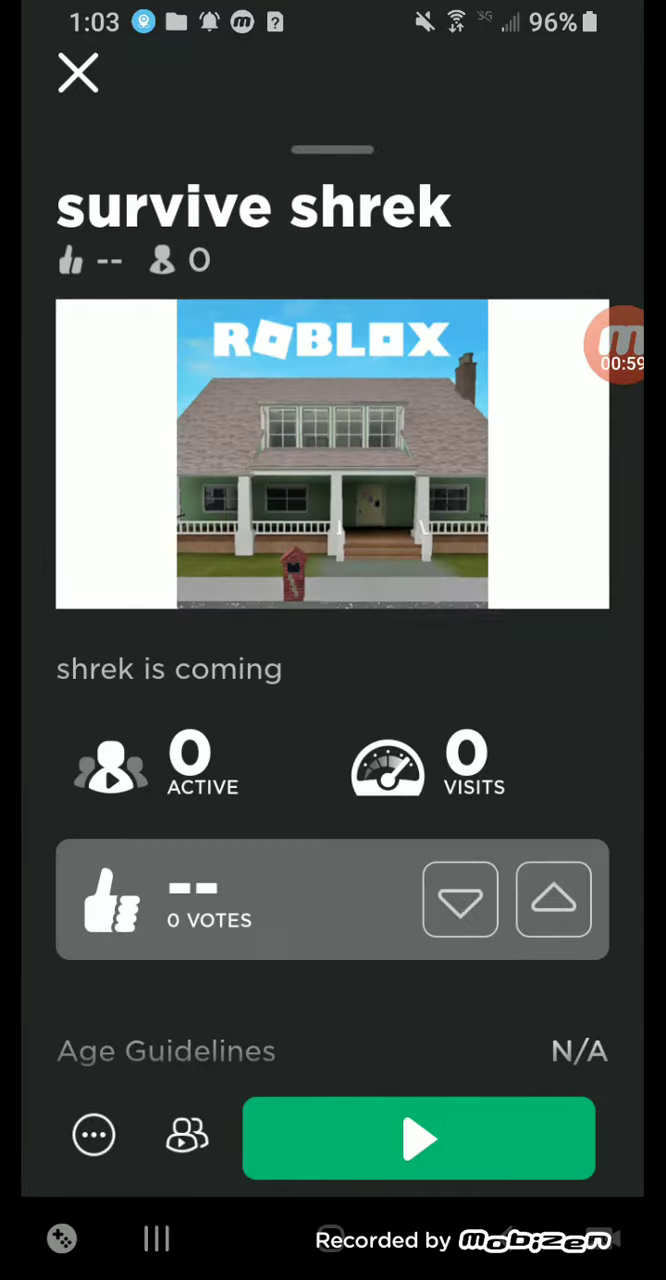
scroll(down, 3)
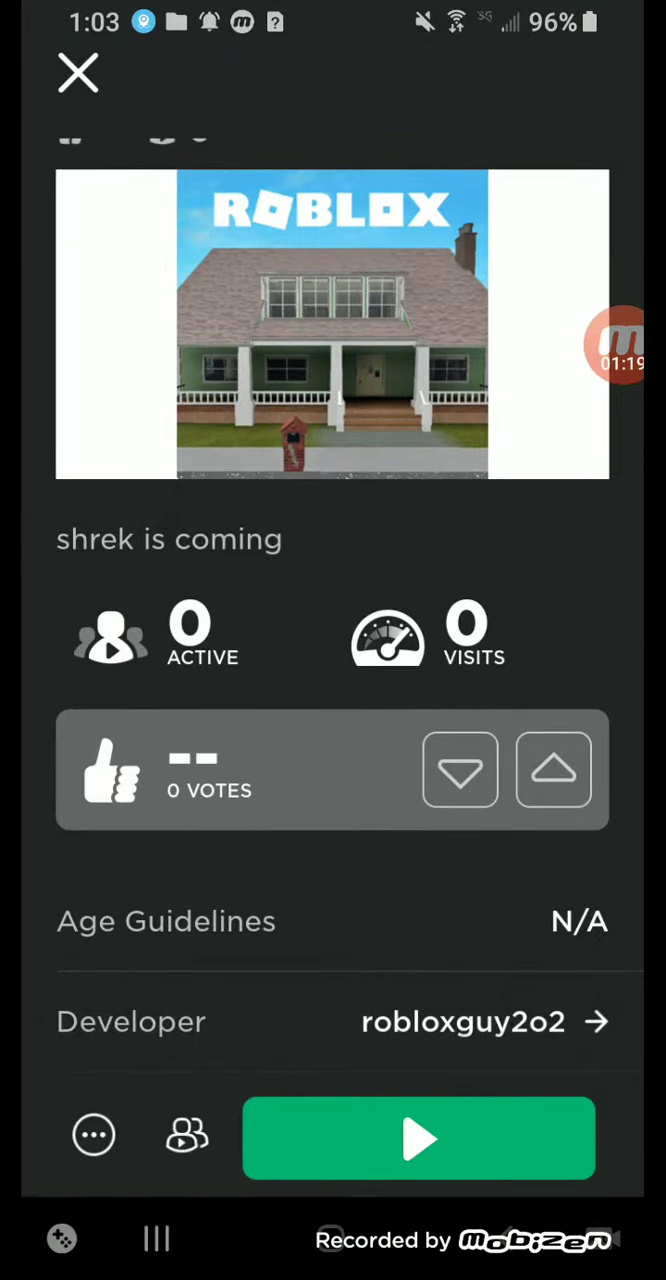
Launch survive shrek so the avatar spawns on the gray baseplate near the Shrek head.
click(420, 1138)
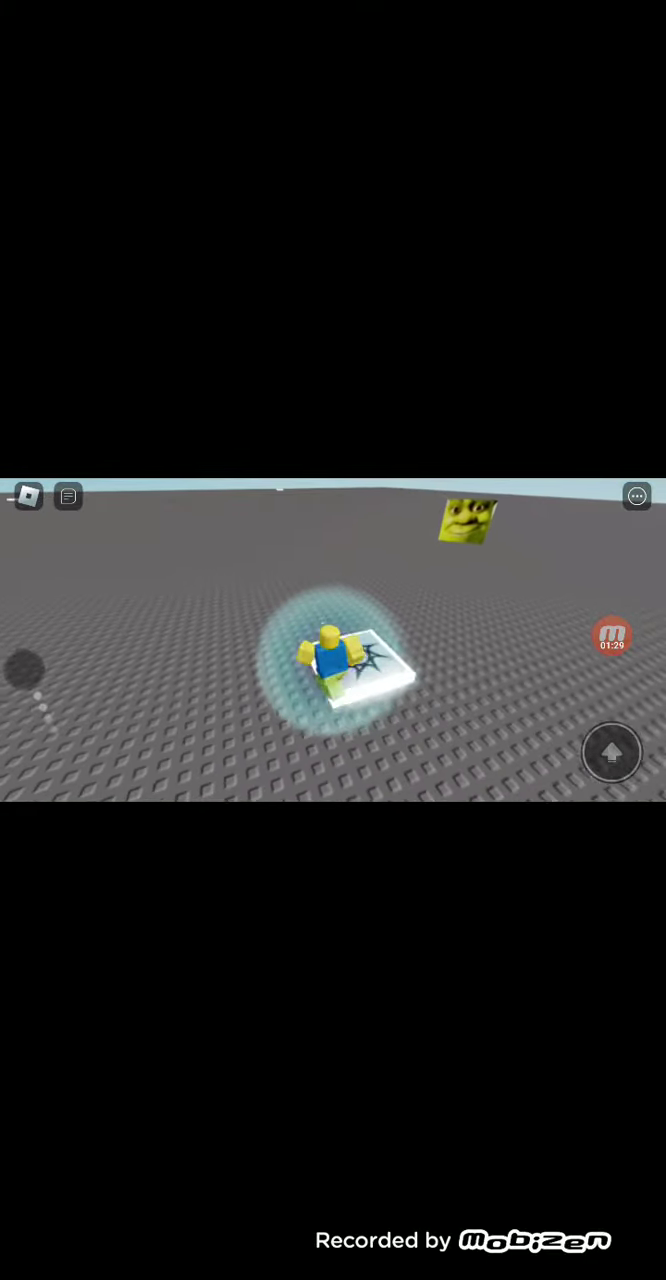